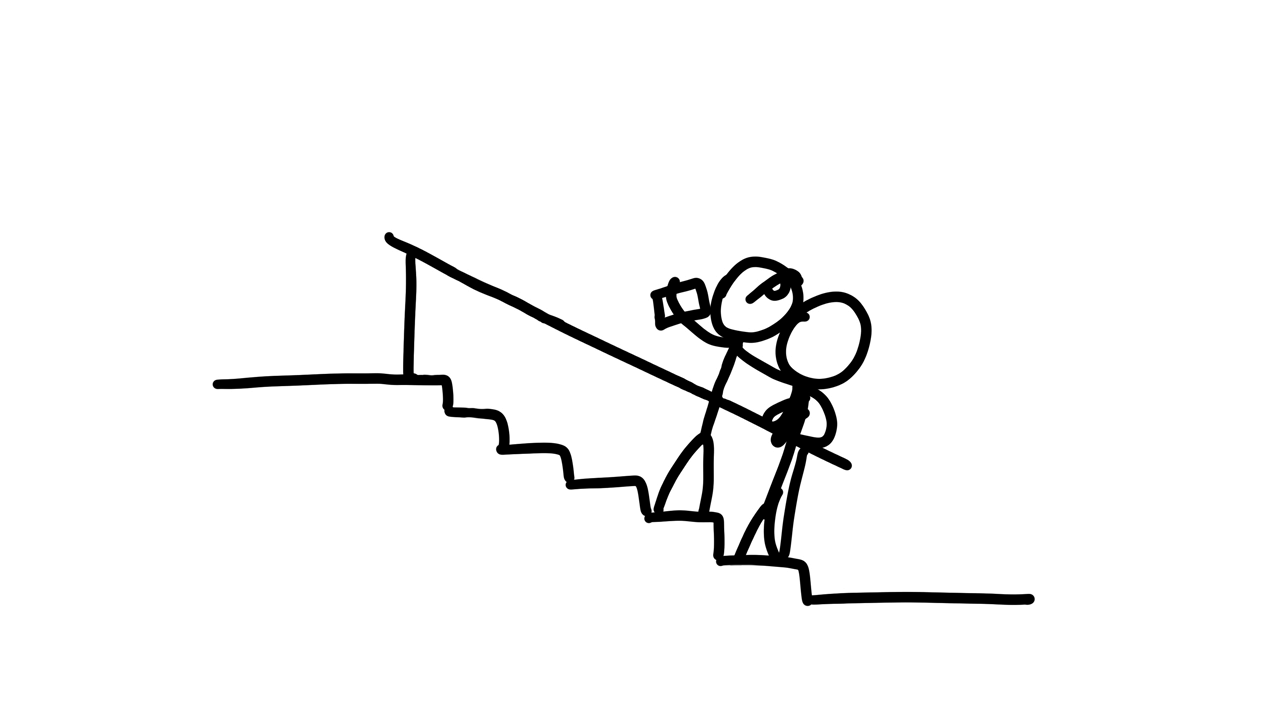
{"action": "type", "text": "YOU'LL FIND LOVE ONE DAY"}
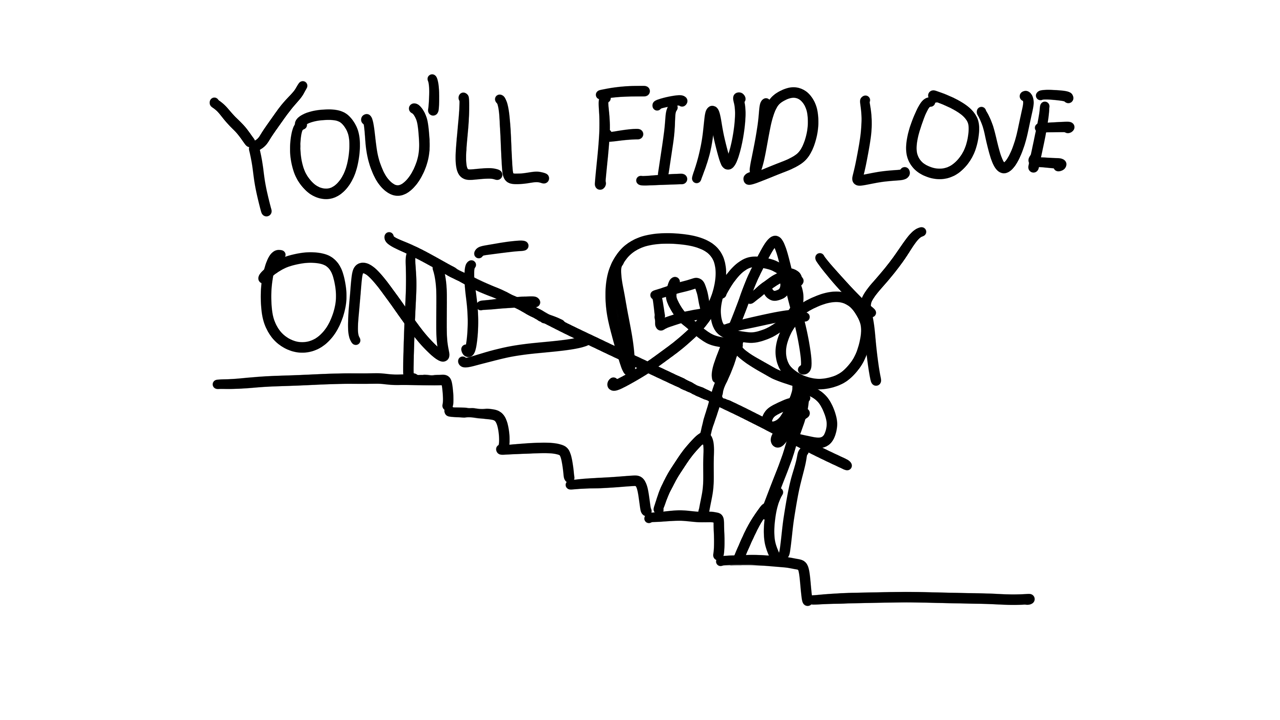